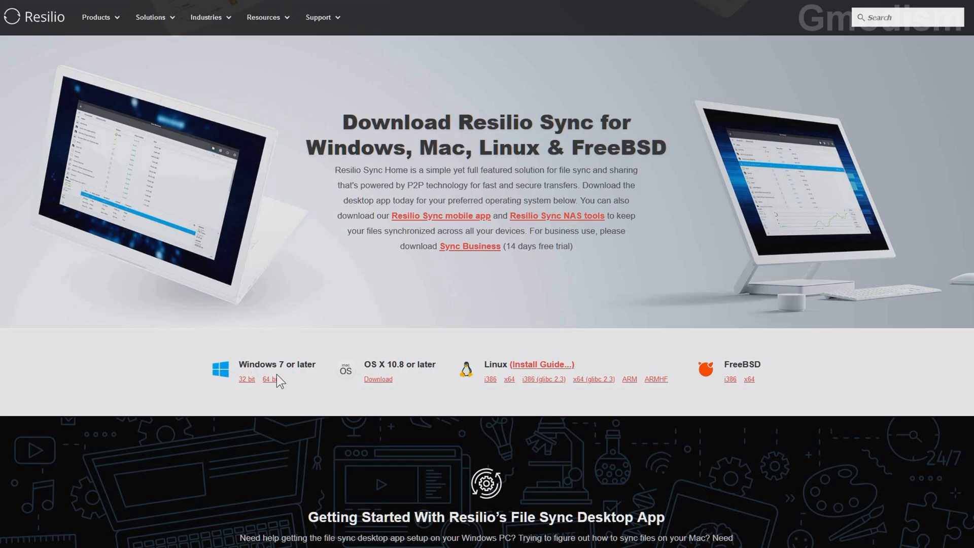
Download the 64-bit Windows Sync installer from the Resilio website and run it.
{"action": "left_click", "coordinate": [269, 379]}
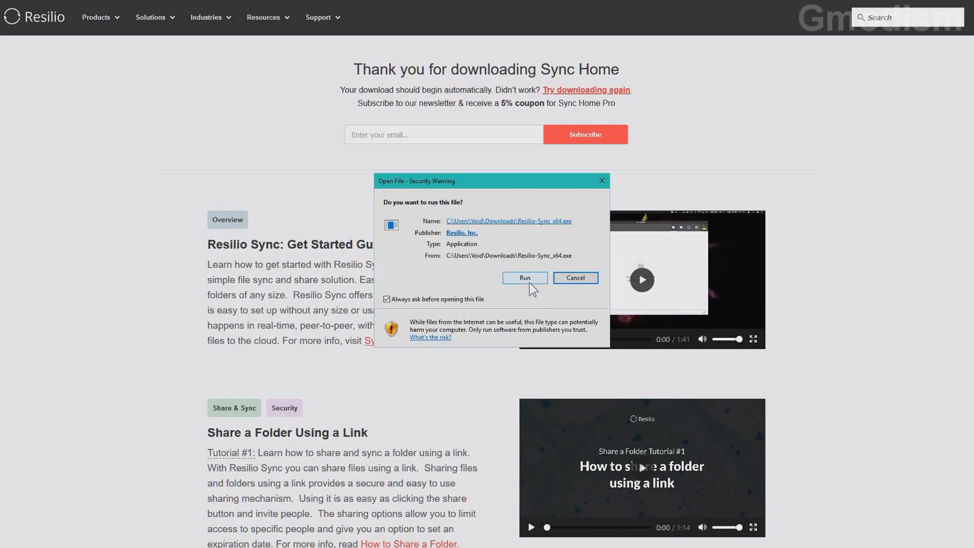
{"action": "left_click", "coordinate": [524, 278]}
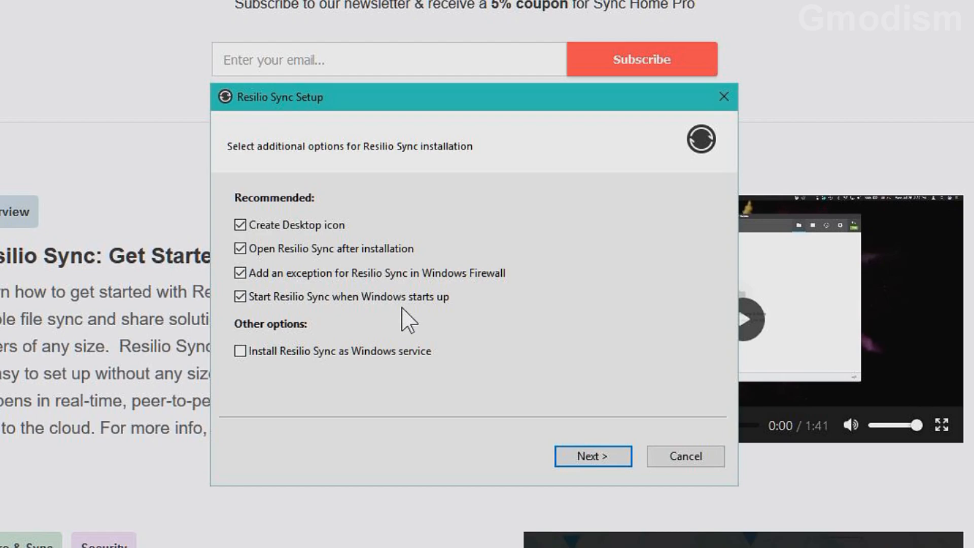
{"action": "mouse_move", "coordinate": [438, 288]}
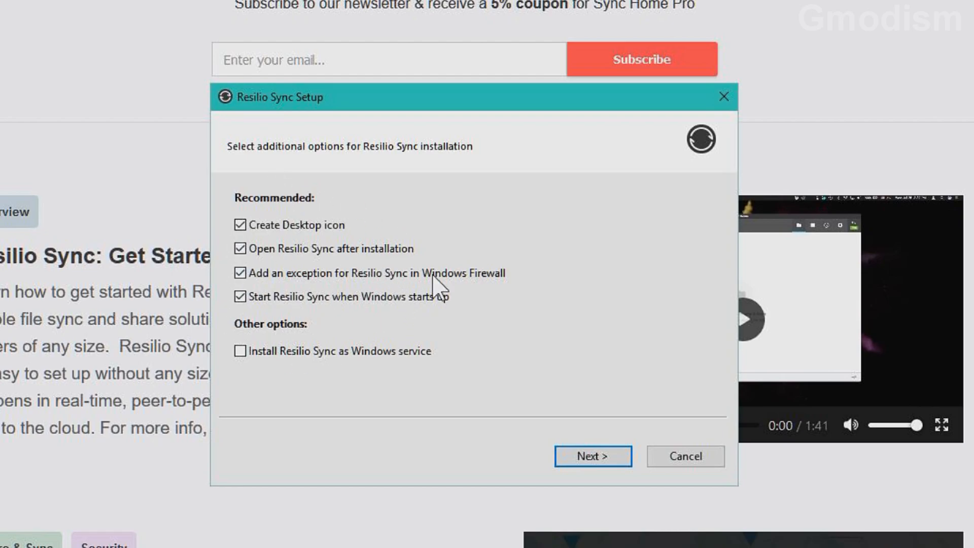
{"action": "mouse_move", "coordinate": [277, 168]}
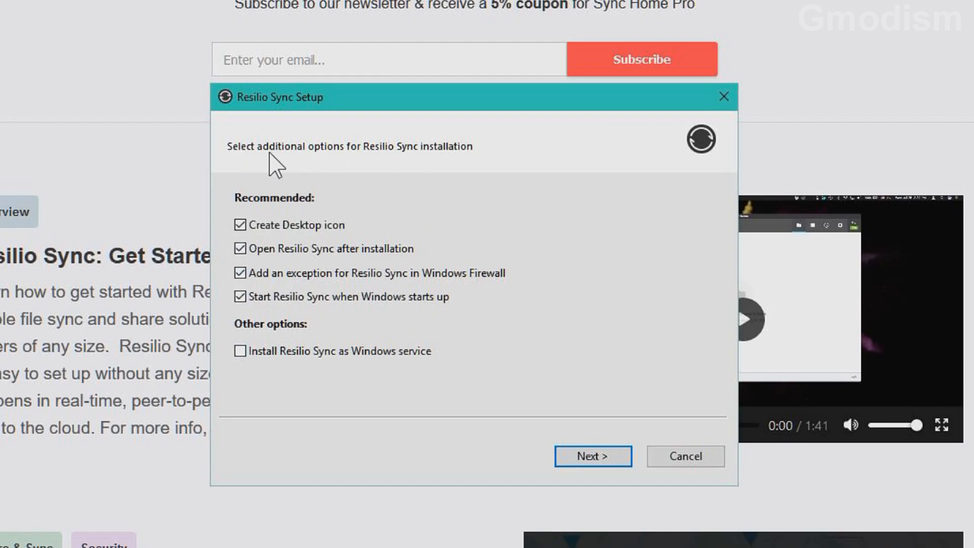
{"action": "mouse_move", "coordinate": [294, 423]}
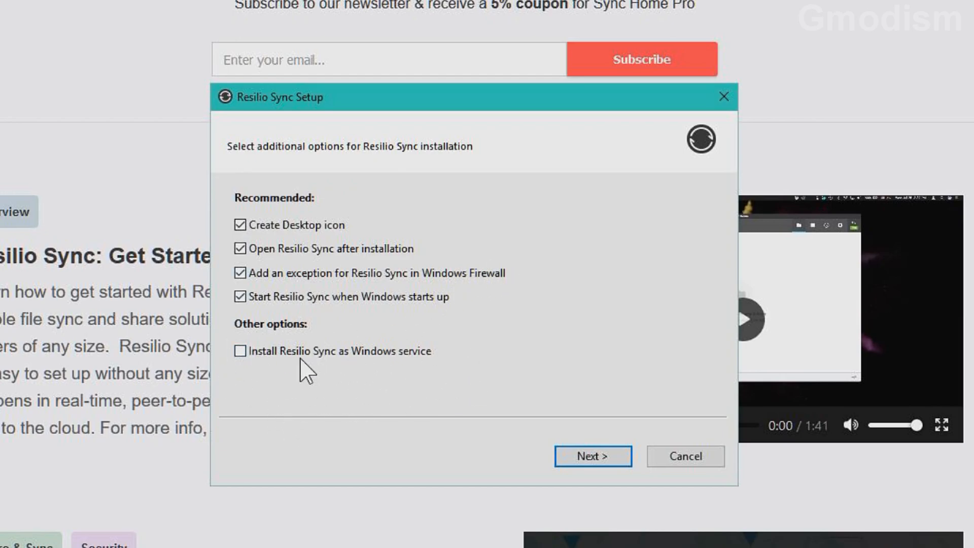
{"action": "mouse_move", "coordinate": [417, 413]}
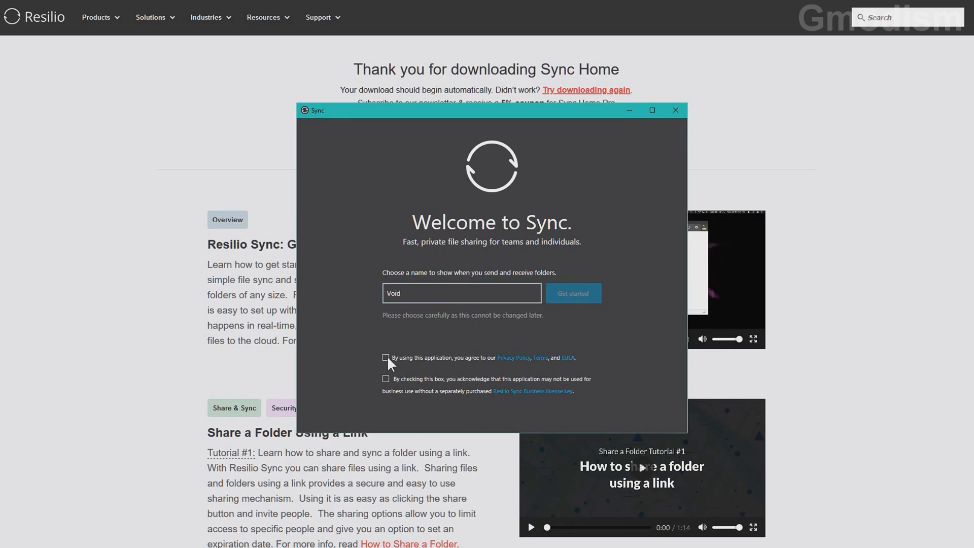
Accept the privacy policy/EULA and the non-business use agreement, then get started.
{"action": "left_click", "coordinate": [385, 357]}
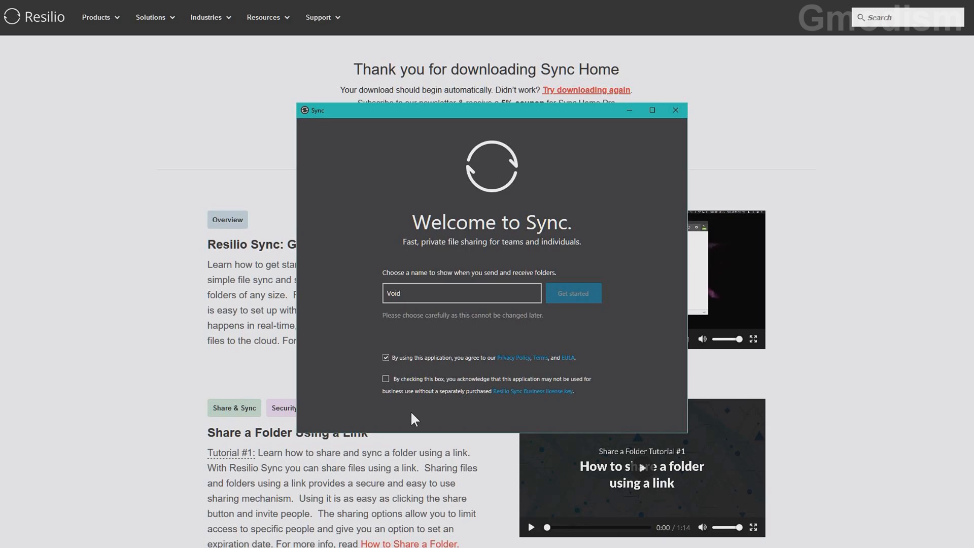
{"action": "mouse_move", "coordinate": [475, 274]}
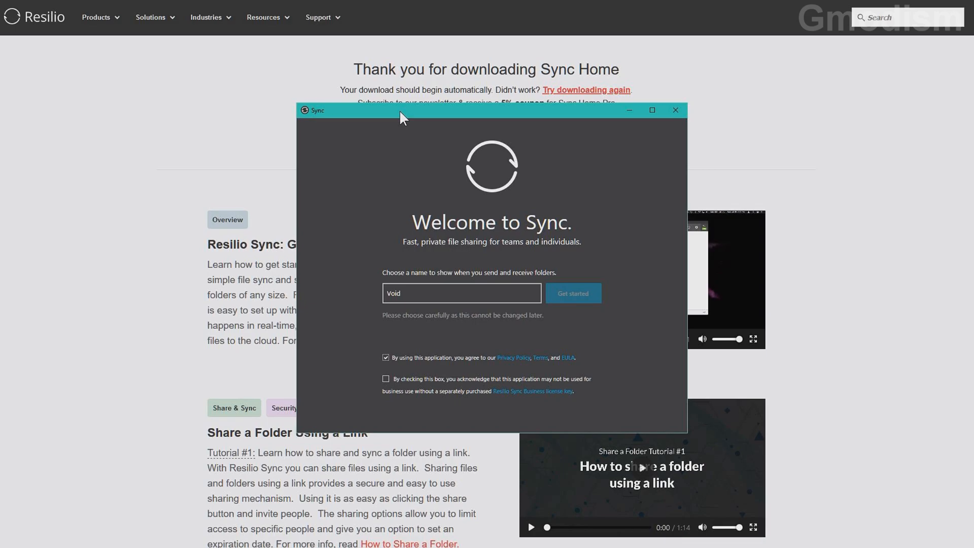
{"action": "mouse_move", "coordinate": [385, 385]}
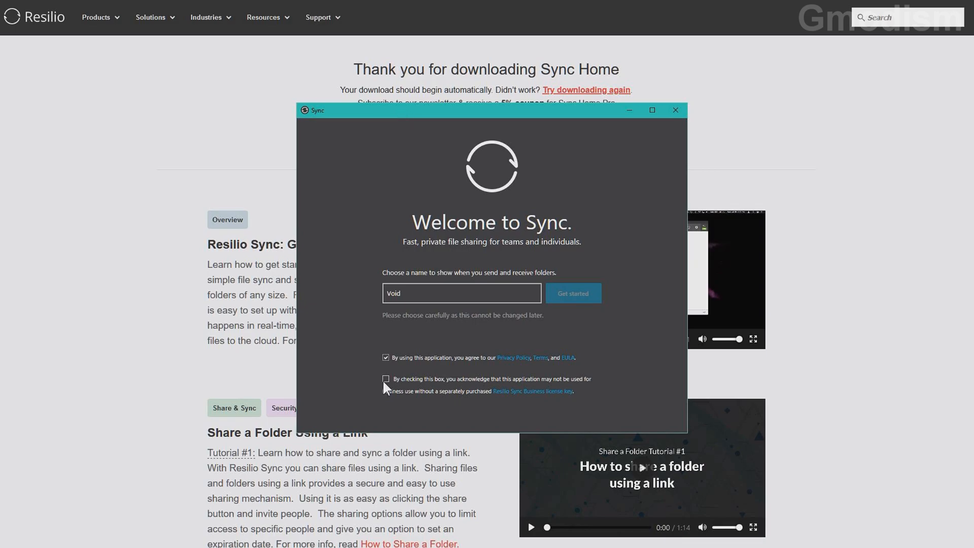
{"action": "left_click", "coordinate": [385, 379]}
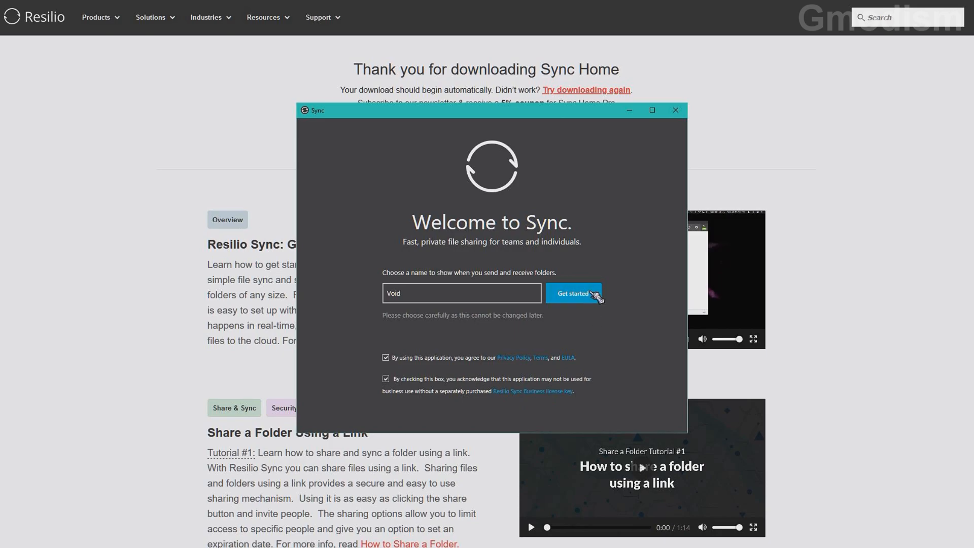
{"action": "mouse_move", "coordinate": [587, 304]}
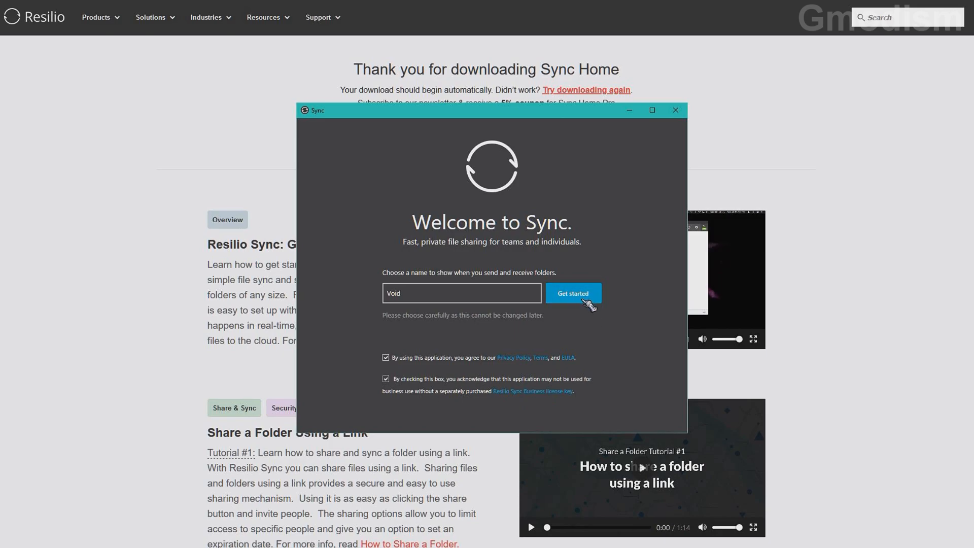
{"action": "left_click", "coordinate": [572, 293]}
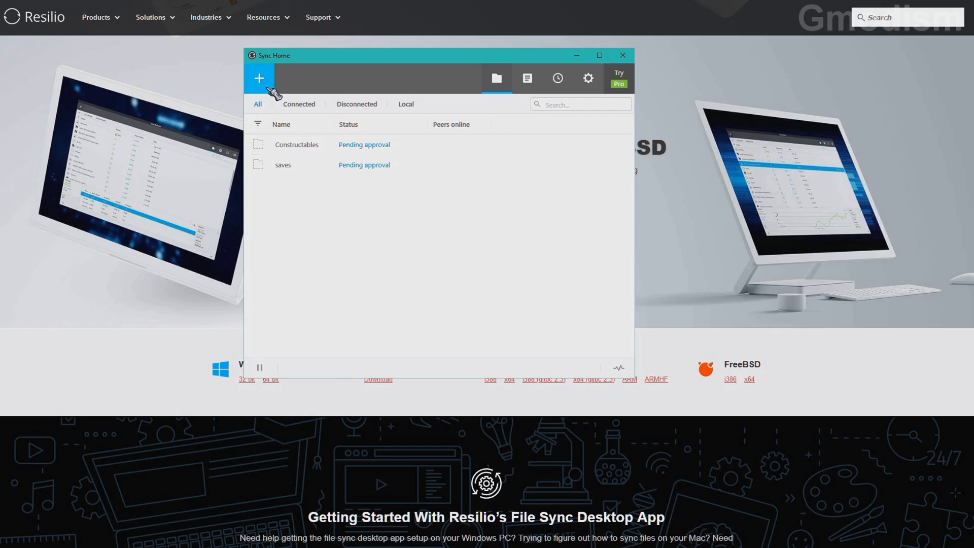
{"action": "mouse_move", "coordinate": [269, 86]}
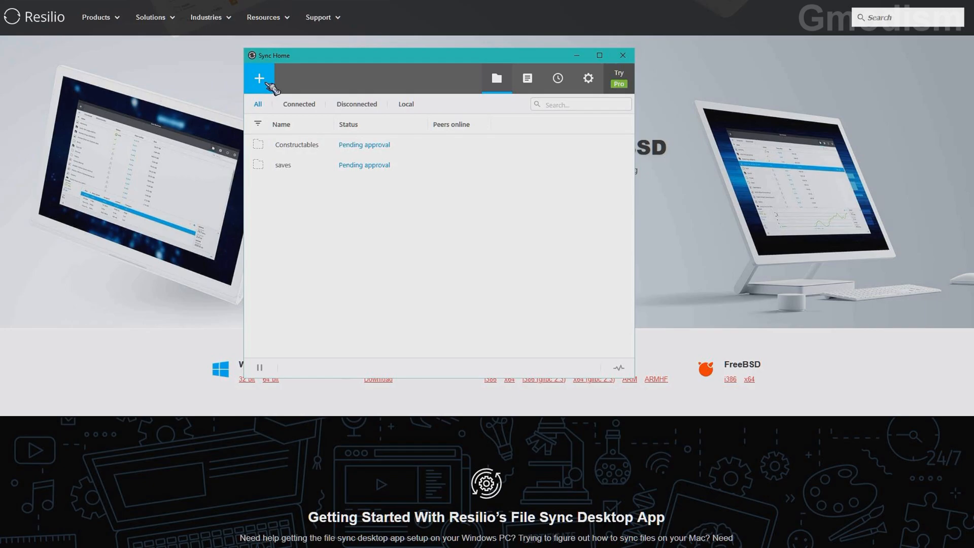
{"action": "mouse_move", "coordinate": [267, 86]}
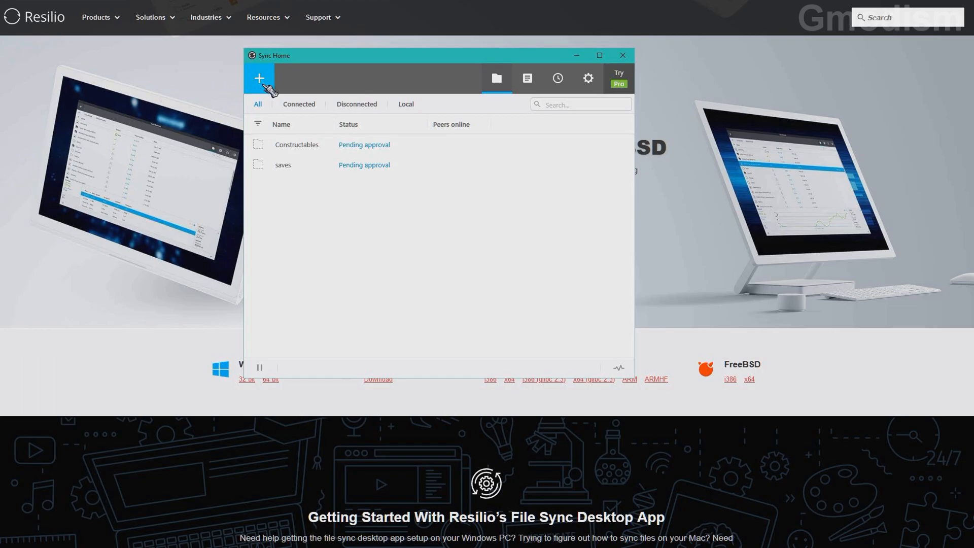
Add a new Standard folder from the + menu.
{"action": "left_click", "coordinate": [259, 78]}
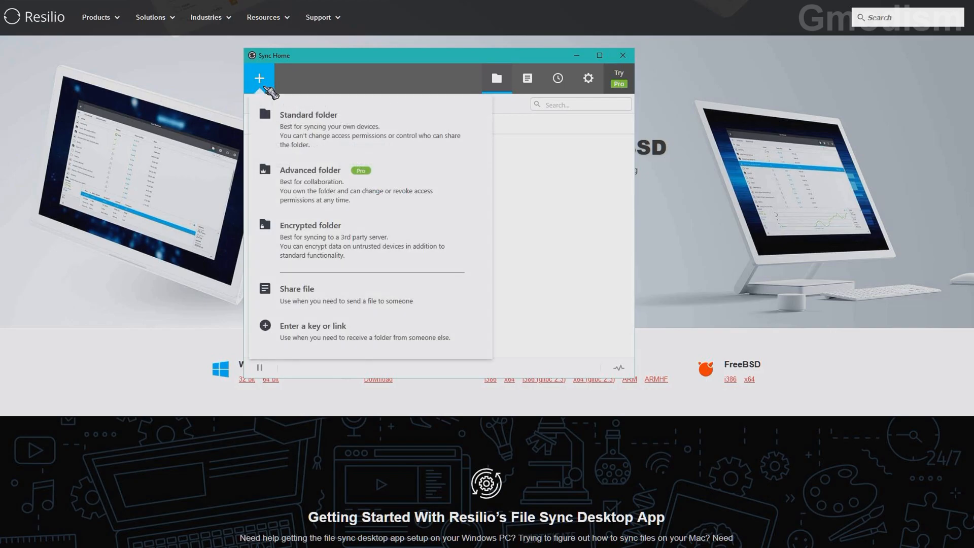
{"action": "left_click", "coordinate": [308, 115]}
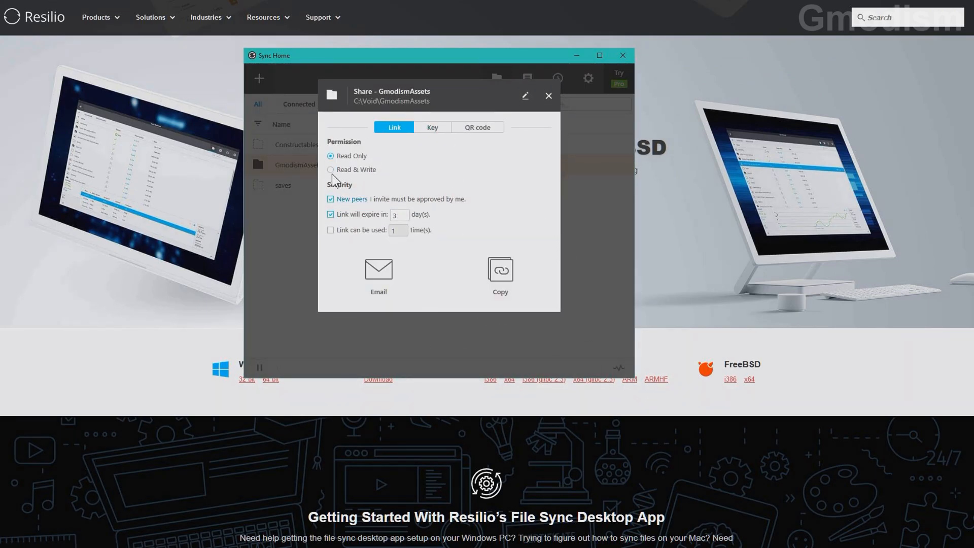
Set the GmodismAssets share link permission to Read & Write.
{"action": "left_click", "coordinate": [330, 170]}
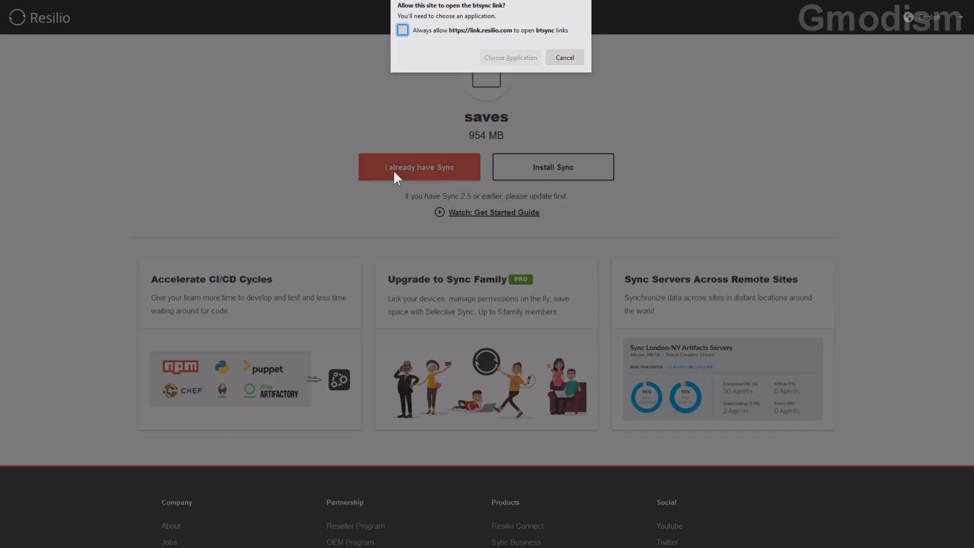
Open the btsync share link with Resilio Sync from the browser's application chooser.
{"action": "left_click", "coordinate": [509, 57]}
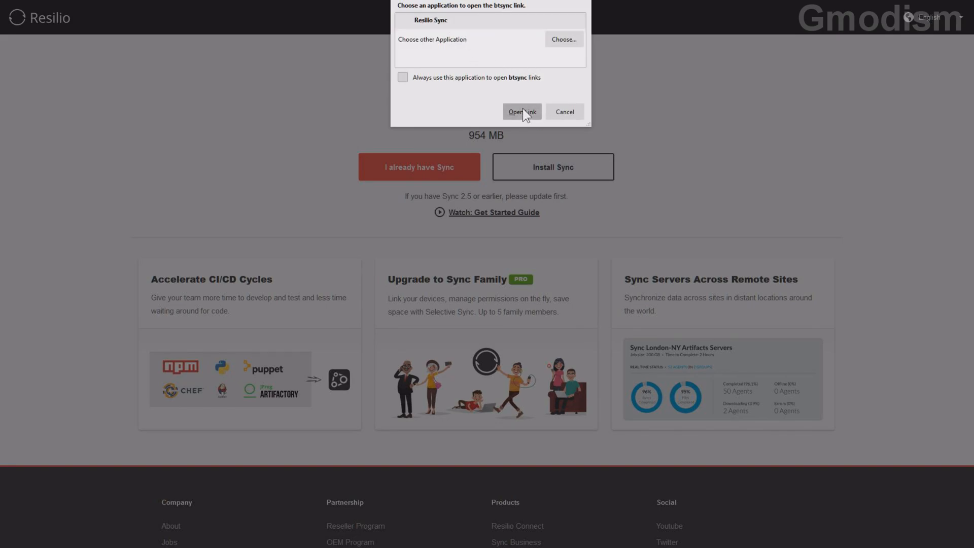
{"action": "left_click", "coordinate": [521, 111]}
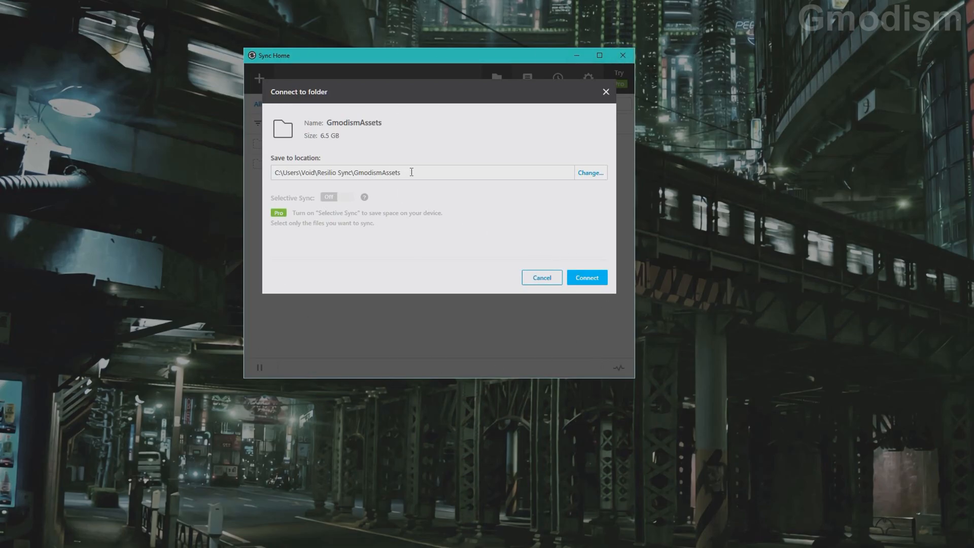
{"action": "mouse_move", "coordinate": [440, 171]}
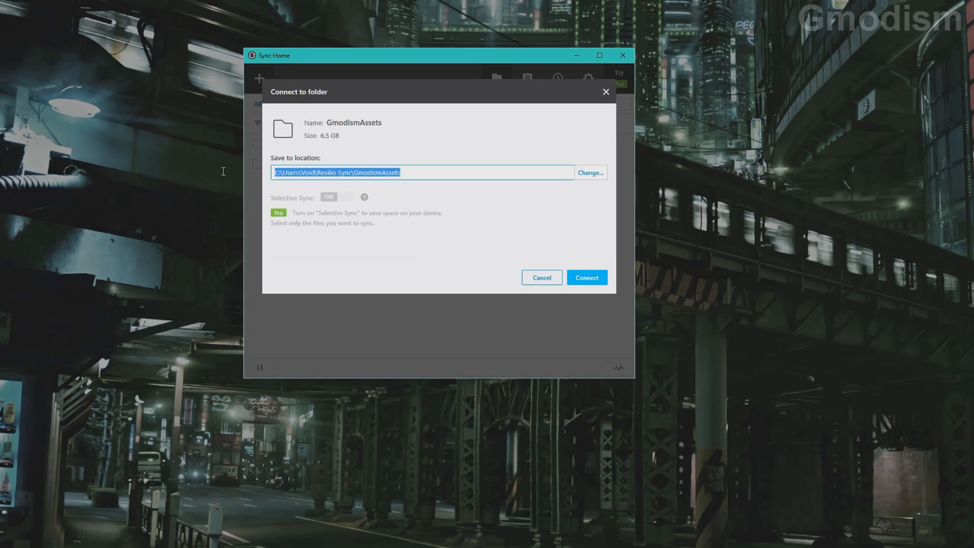
{"action": "mouse_move", "coordinate": [484, 201]}
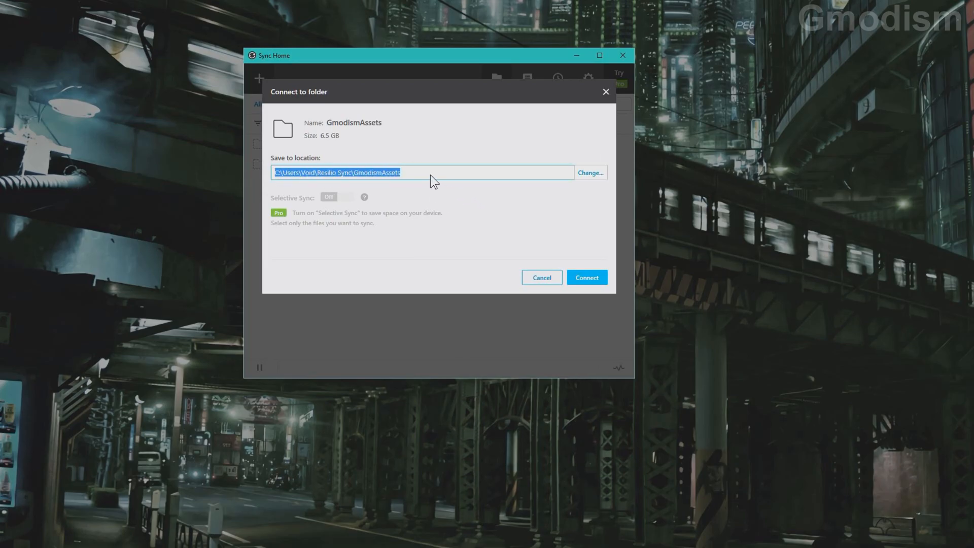
Connect GmodismAssets saving to C:\Void\GmodismAssets, accepting the non-empty destination folder.
{"action": "type", "text": "C:\\Void\\GmodismAssets"}
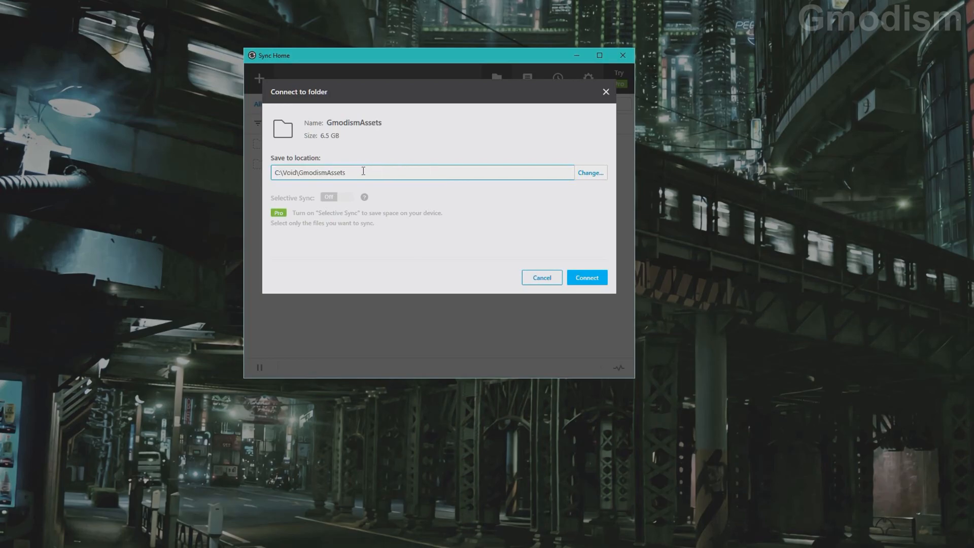
{"action": "double_click", "coordinate": [309, 172]}
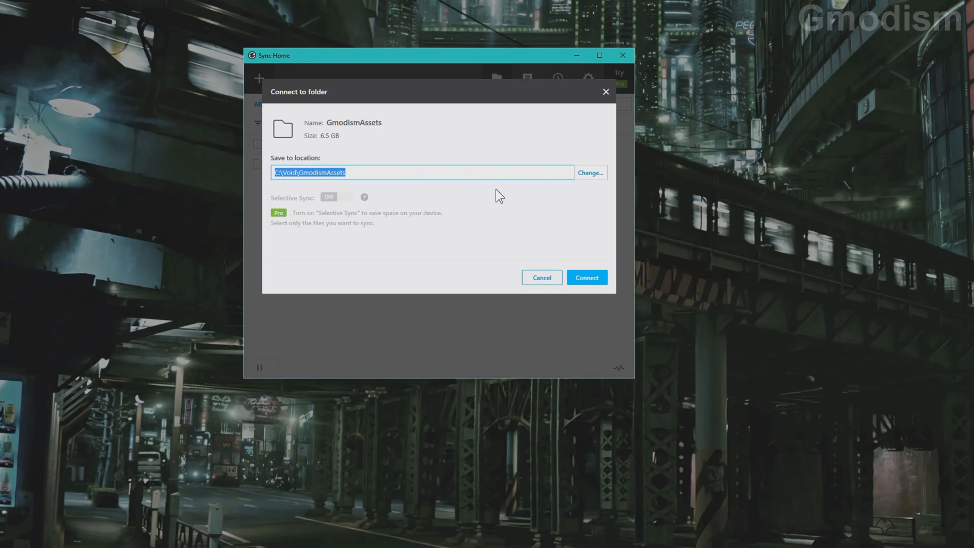
{"action": "left_click", "coordinate": [586, 277]}
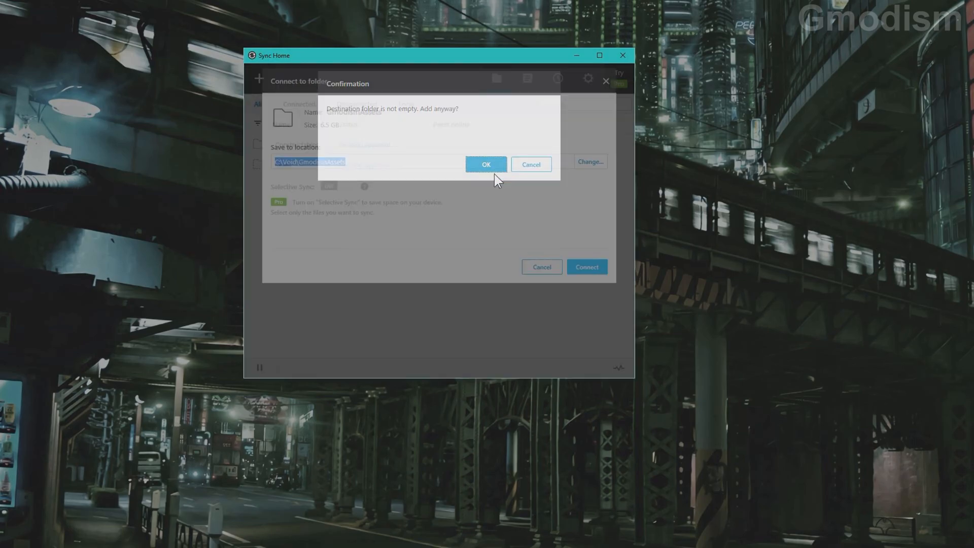
{"action": "left_click", "coordinate": [486, 164]}
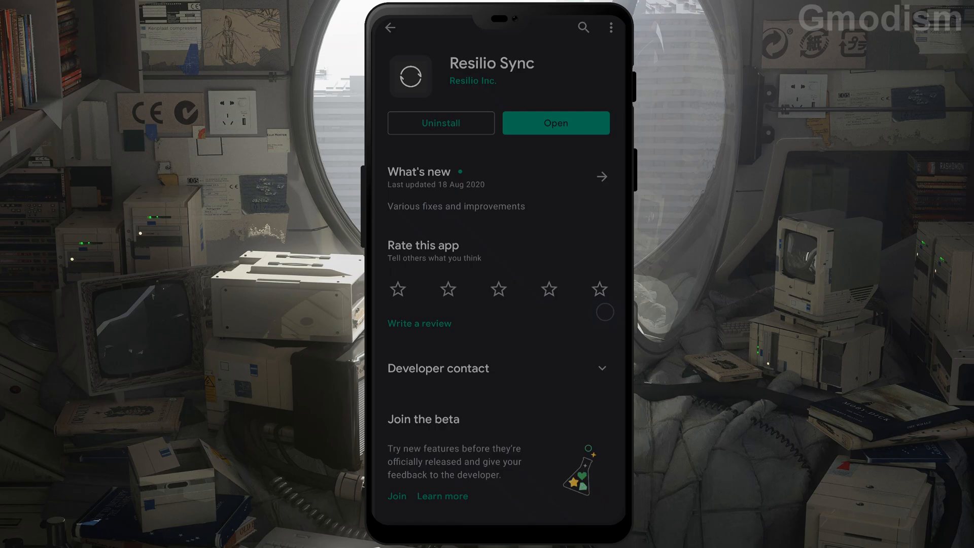
Launch the installed Sync app on the phone and open the emailed share link with Sync.
{"action": "left_click", "coordinate": [555, 122]}
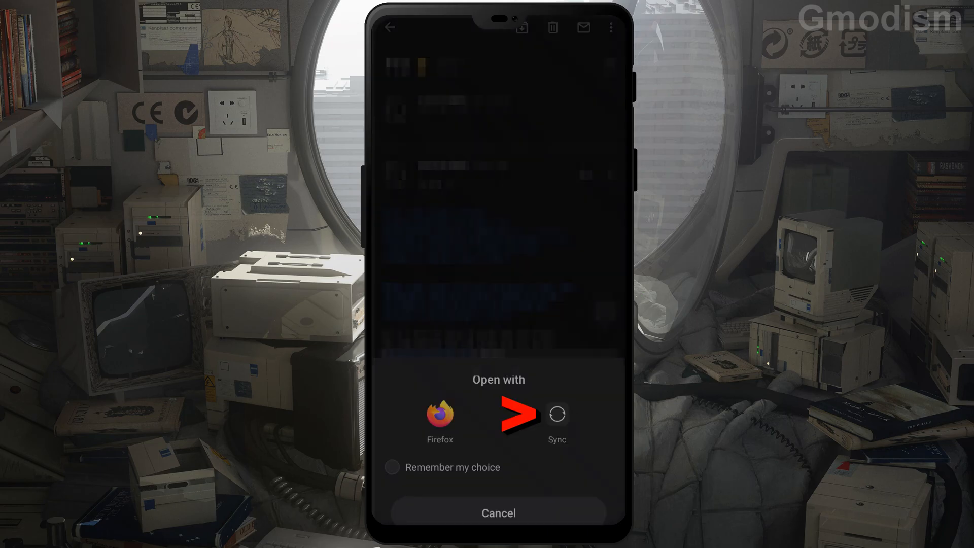
{"action": "left_click", "coordinate": [556, 413]}
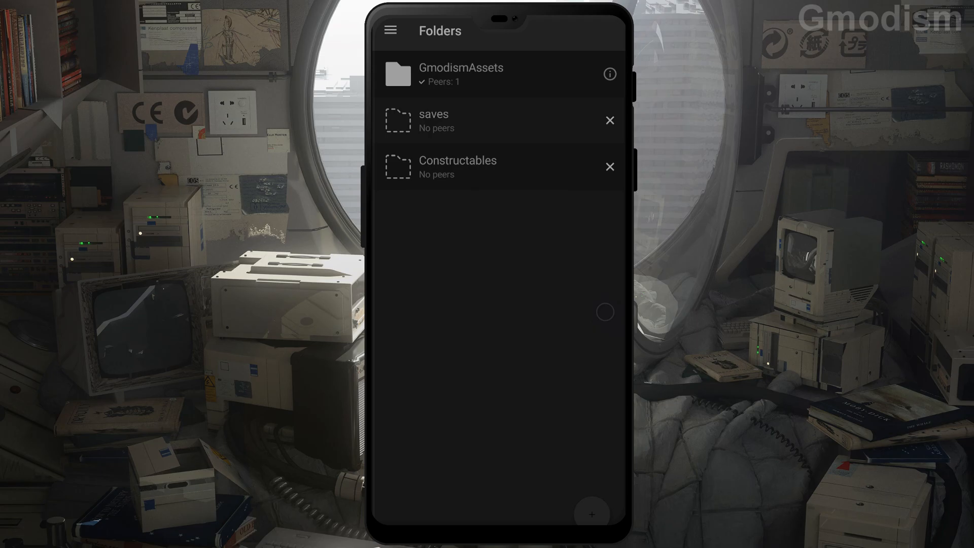
{"action": "left_click", "coordinate": [609, 74]}
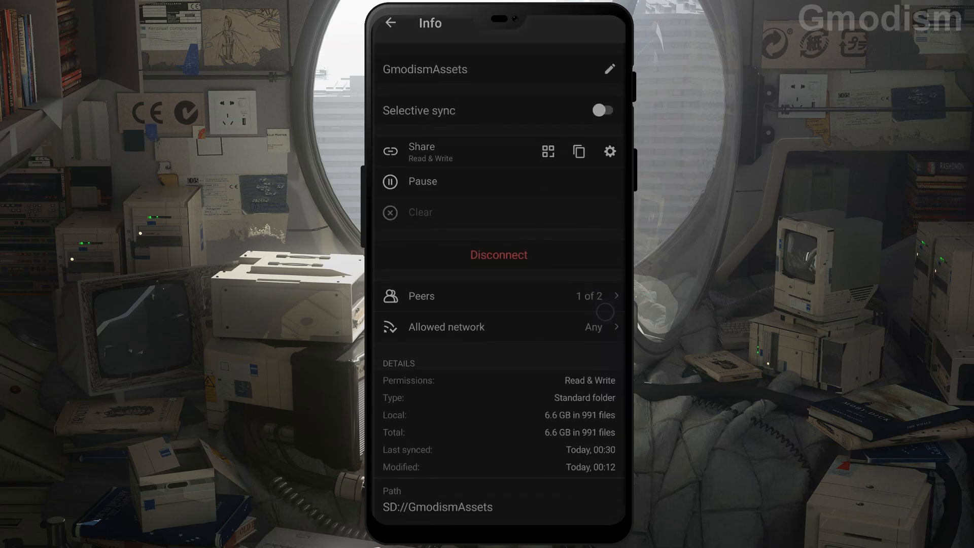
{"action": "left_click", "coordinate": [600, 110]}
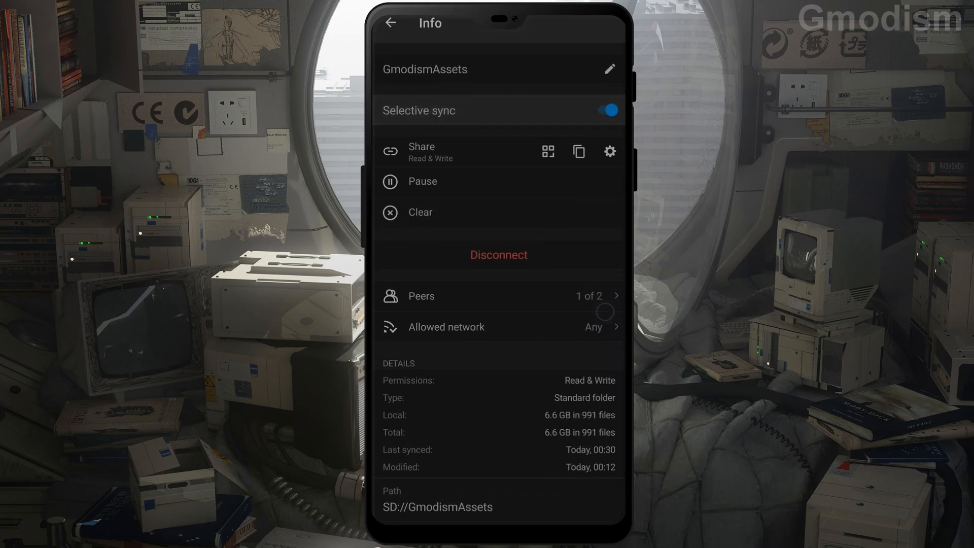
{"action": "left_click", "coordinate": [607, 111]}
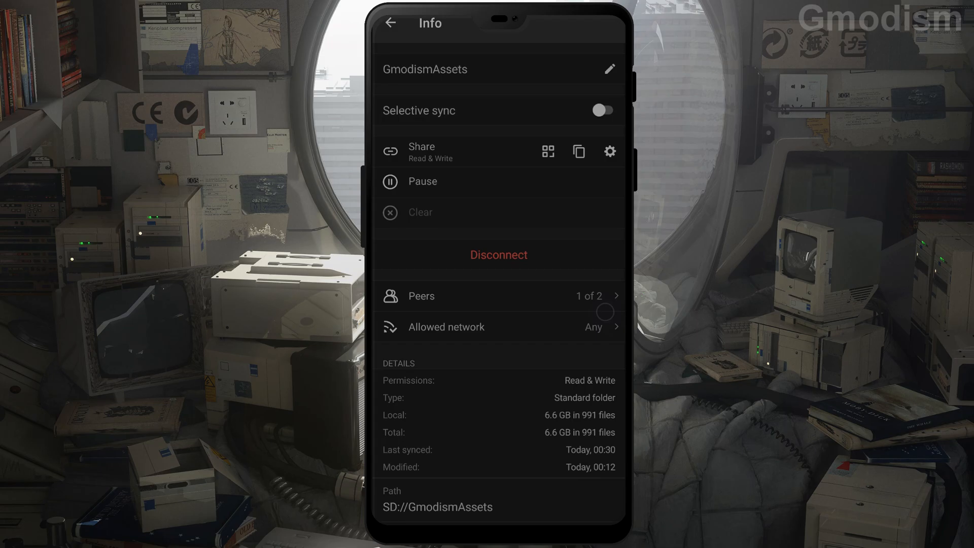
{"action": "left_click", "coordinate": [390, 23]}
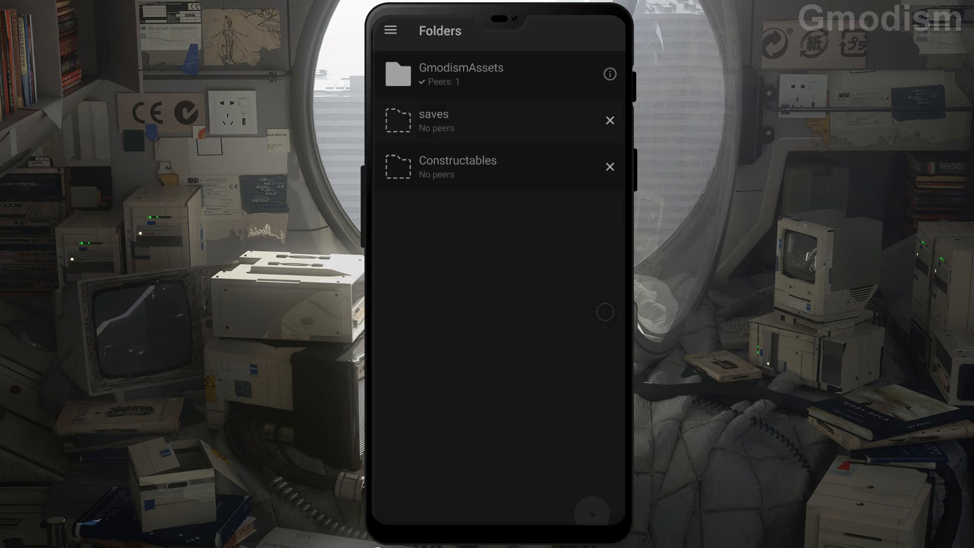
Check the Network settings on the phone, then open the Advanced settings page.
{"action": "left_click", "coordinate": [390, 31]}
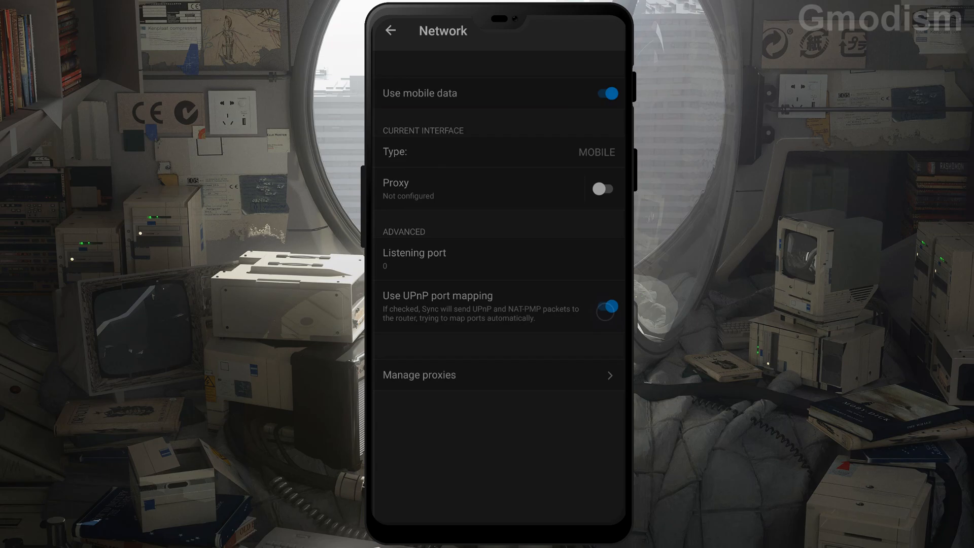
{"action": "left_click", "coordinate": [390, 31]}
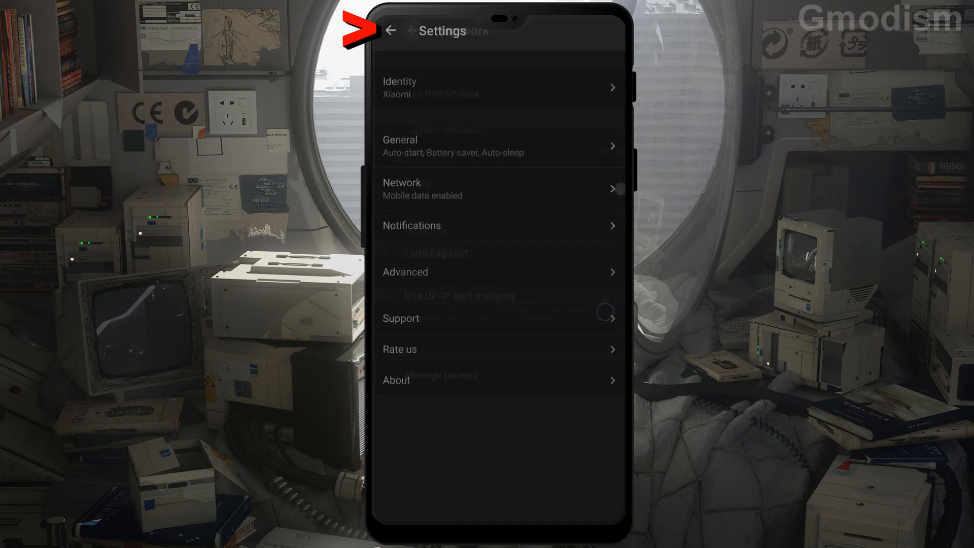
{"action": "left_click", "coordinate": [405, 272]}
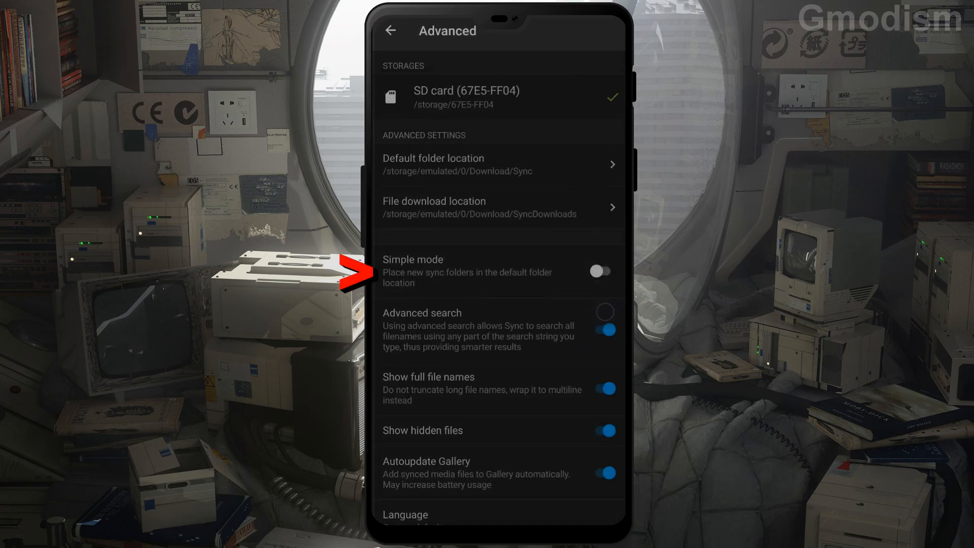